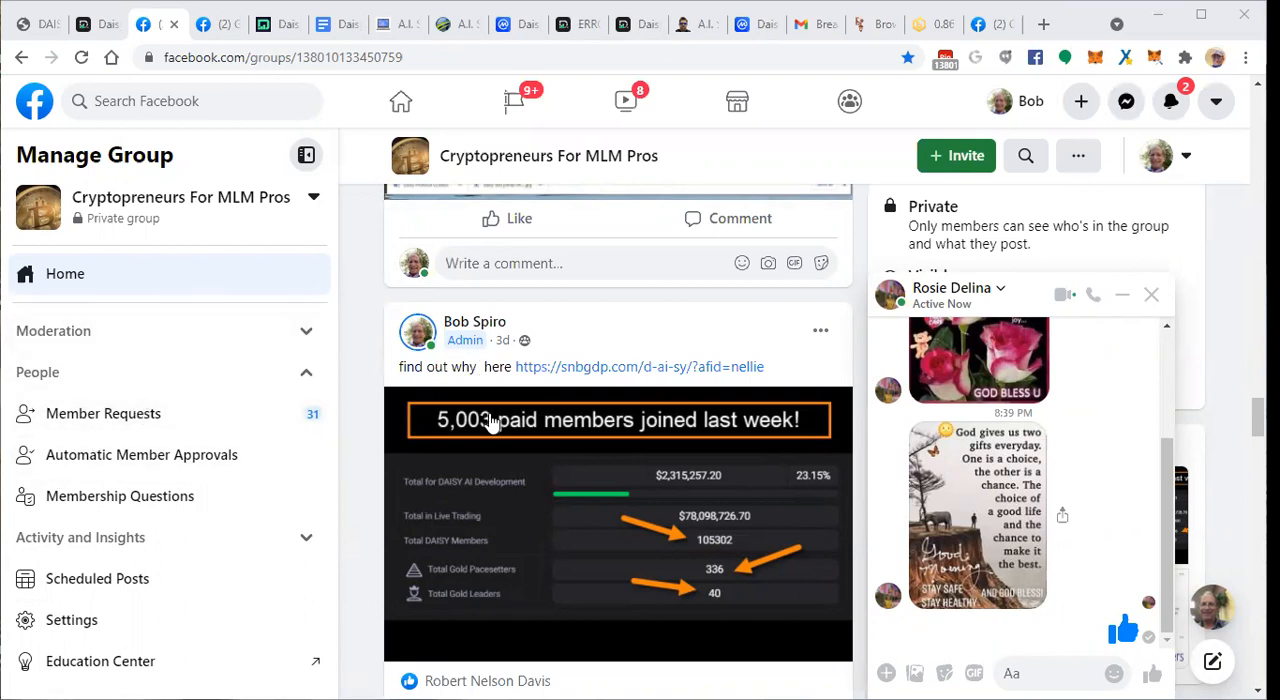
pyautogui.moveTo(776, 448)
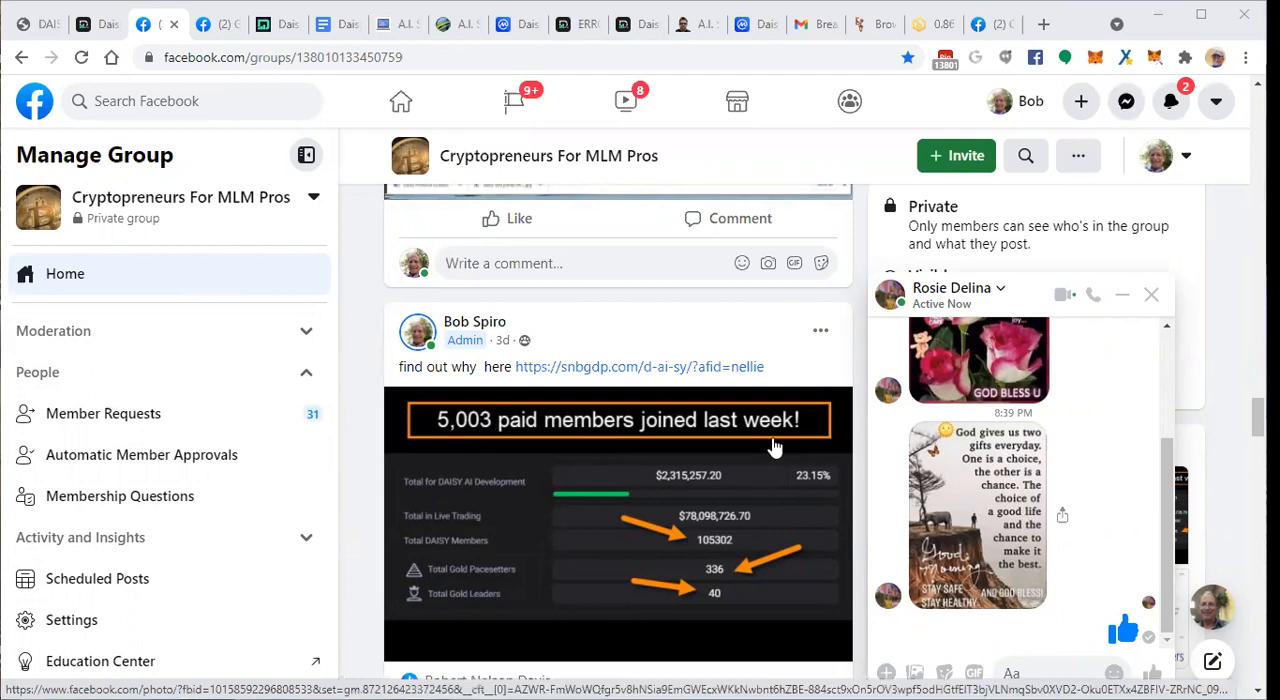
# Follow the snbgdp.com link in the Facebook post to the DAISY launchpad homepage.
pyautogui.click(640, 366)
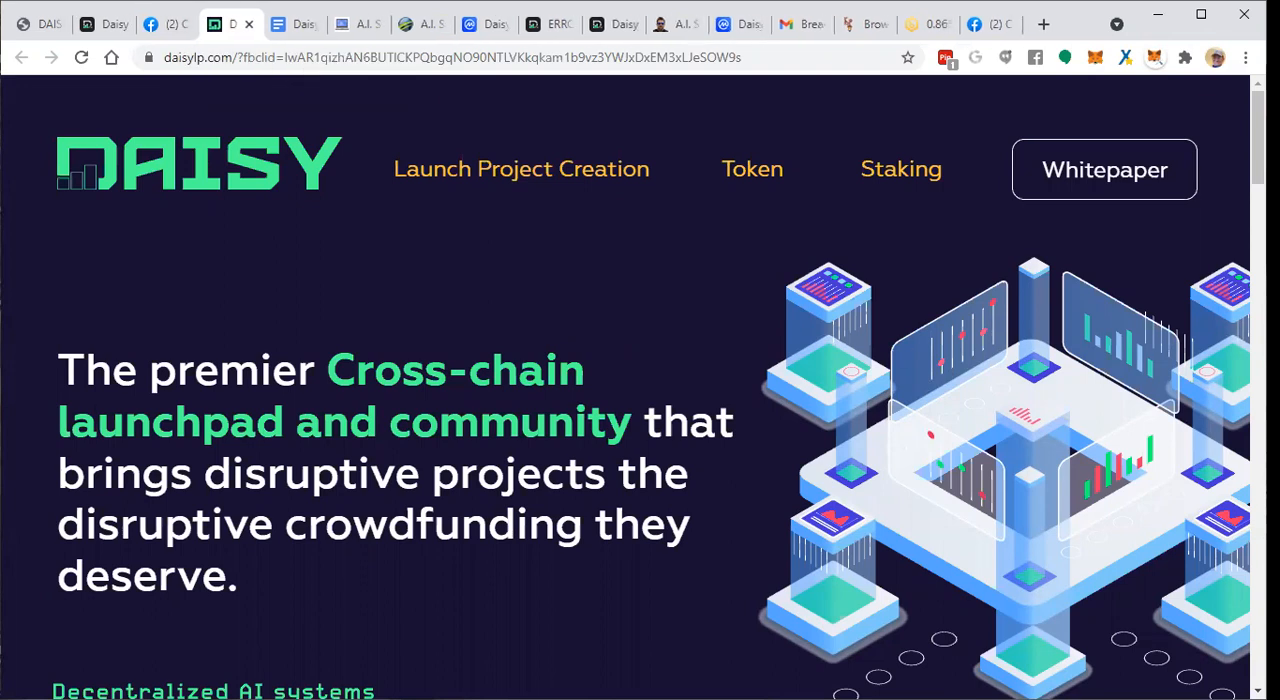
pyautogui.moveTo(424, 124)
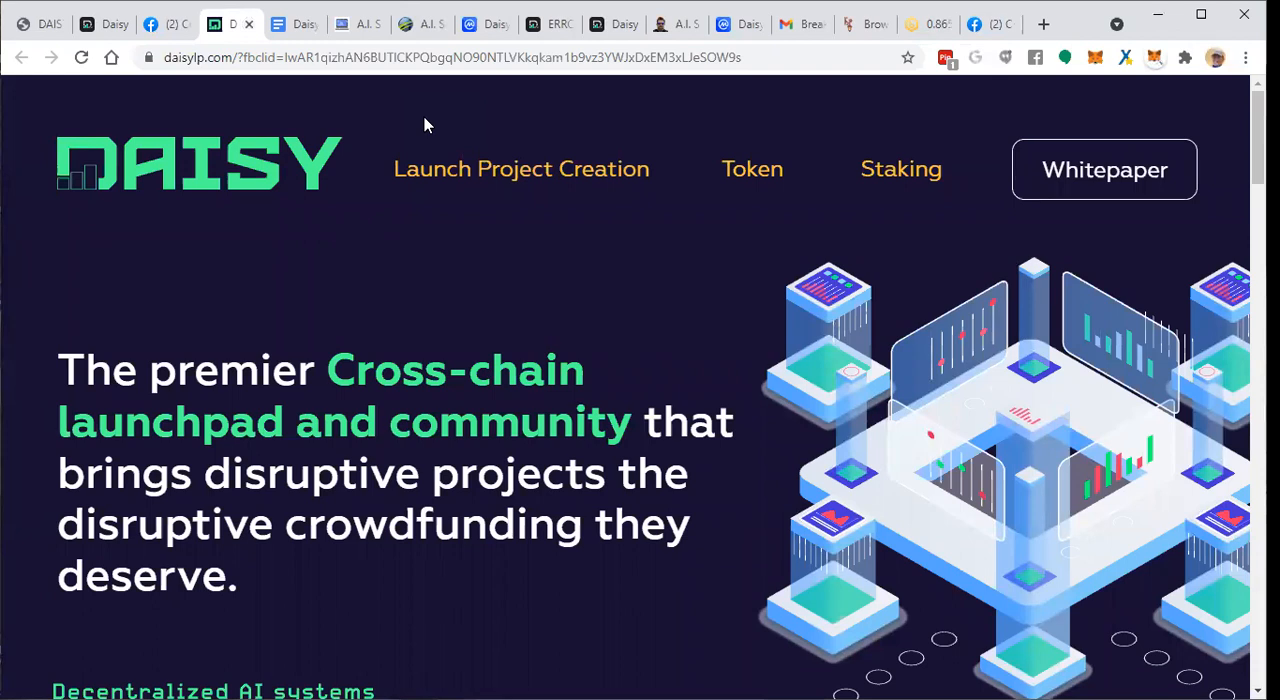
# Show the CoinMarketCap page for Daisy Launch Pad with its untracked market data.
pyautogui.click(740, 24)
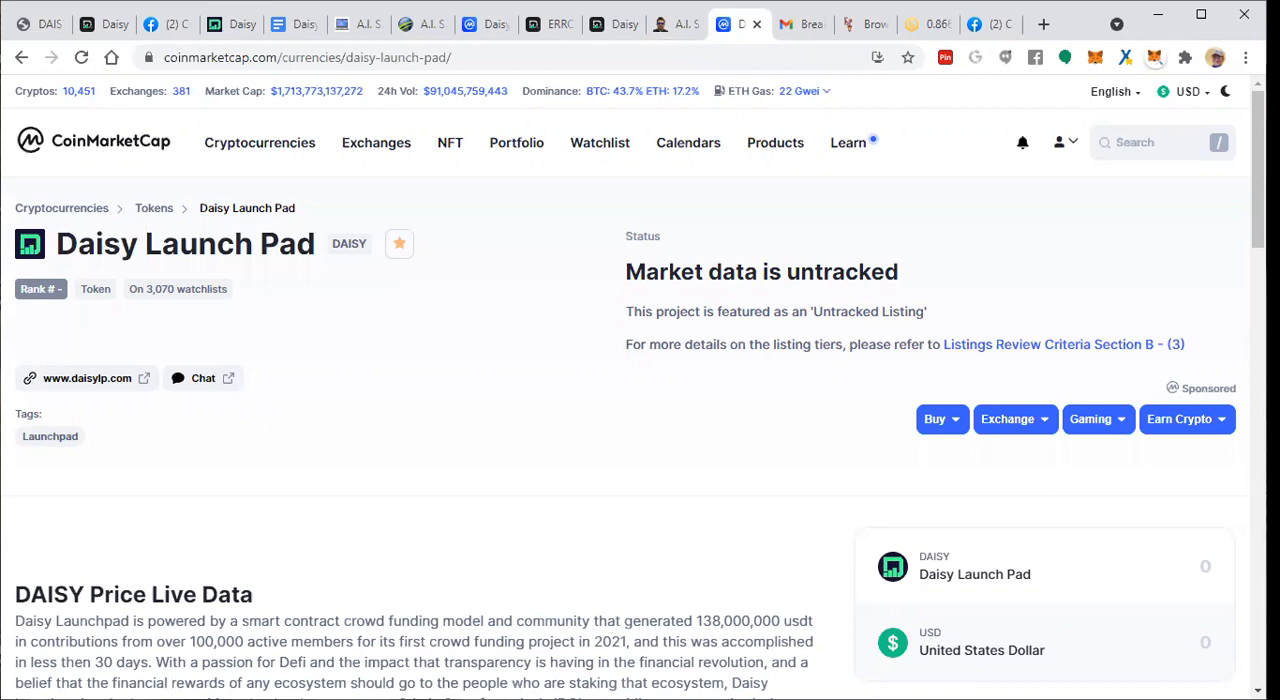
pyautogui.click(146, 24)
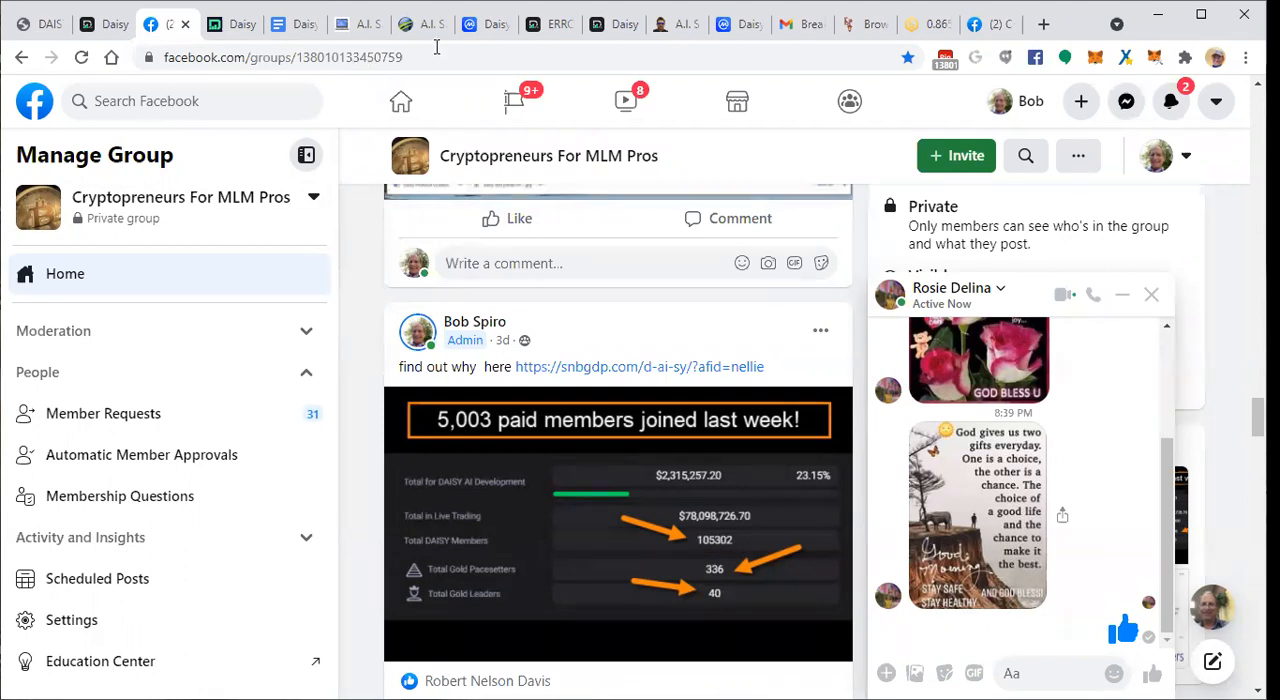
# Return to the Cryptopreneurs For MLM Pros group feed and its 5,003 paid members post.
pyautogui.click(640, 366)
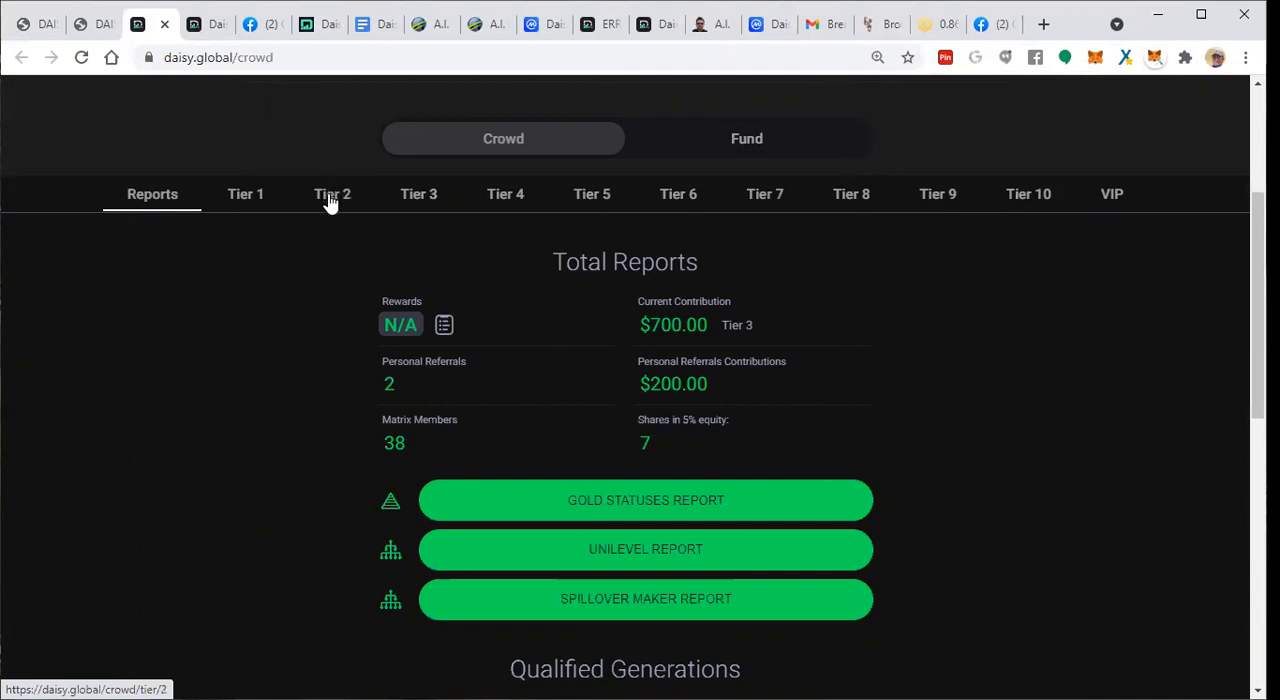
pyautogui.click(746, 138)
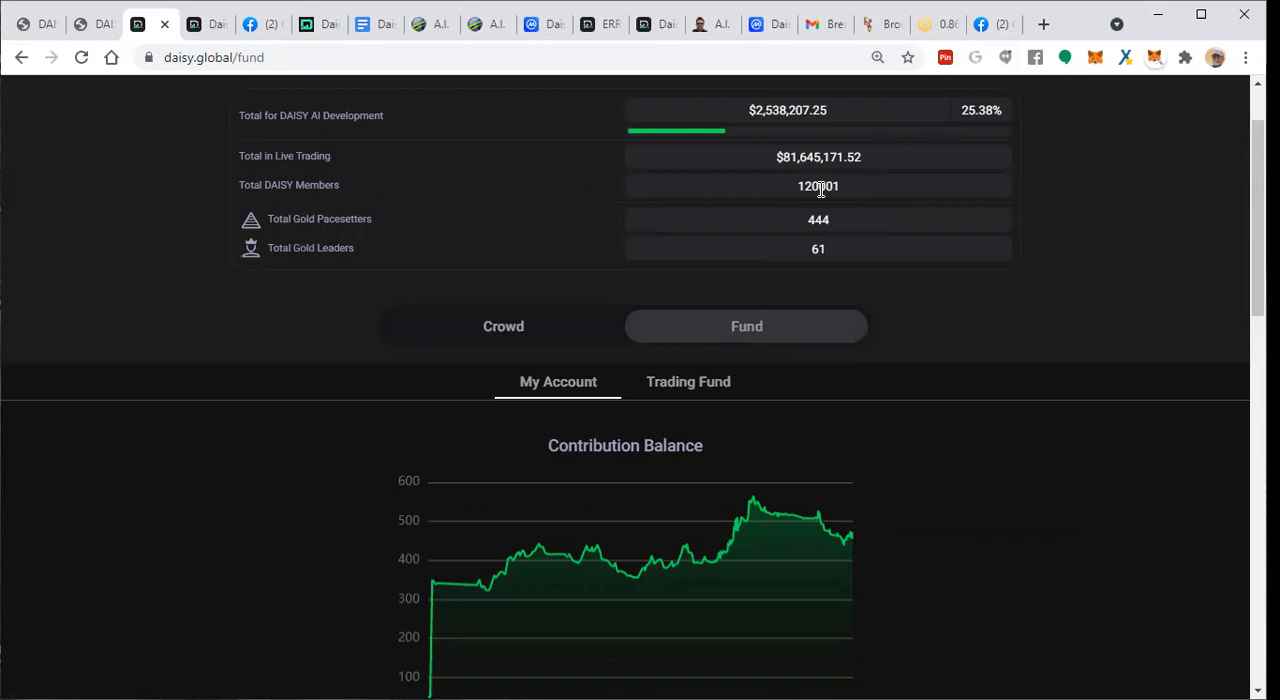
# Scroll the Fund page to Total Contributions, profit and the Performance Report figures.
pyautogui.scroll(-3)
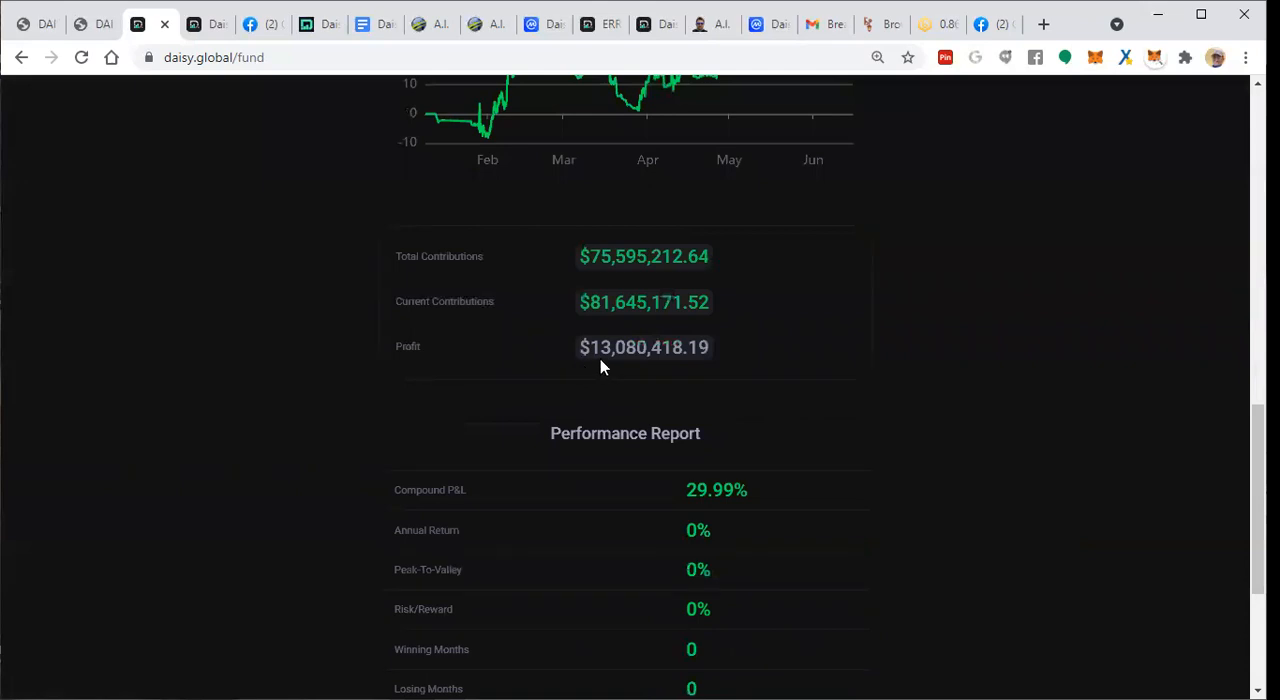
pyautogui.scroll(-3)
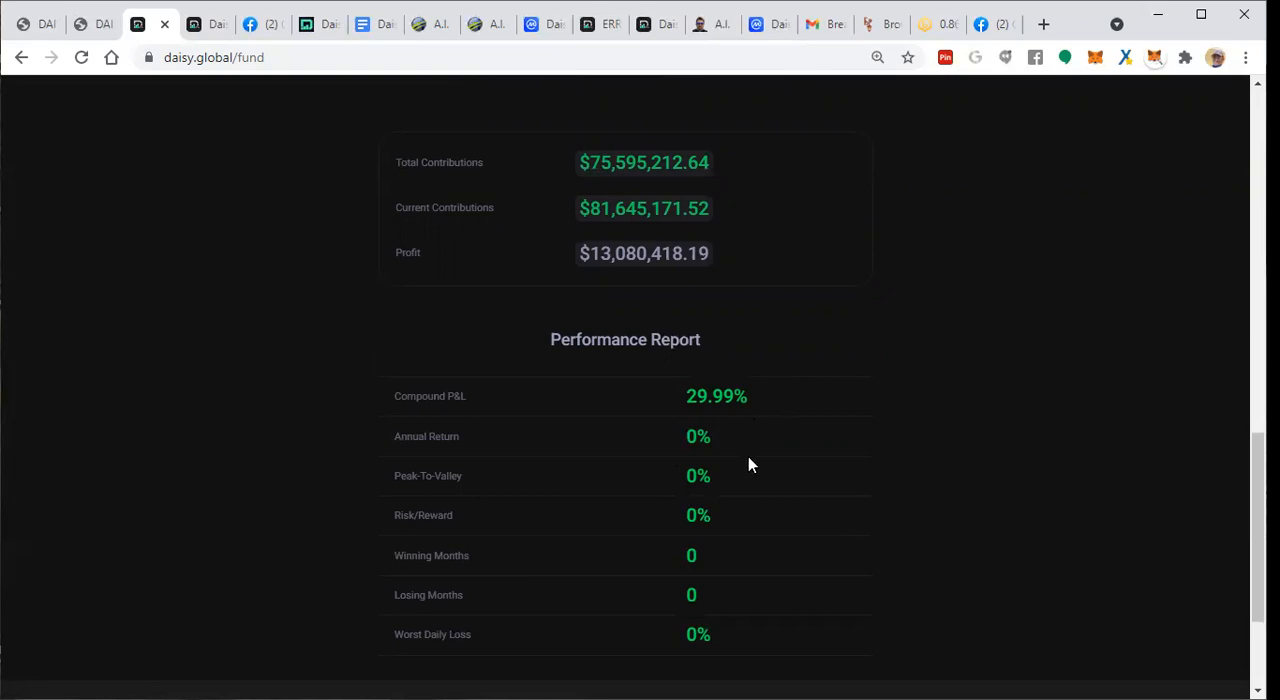